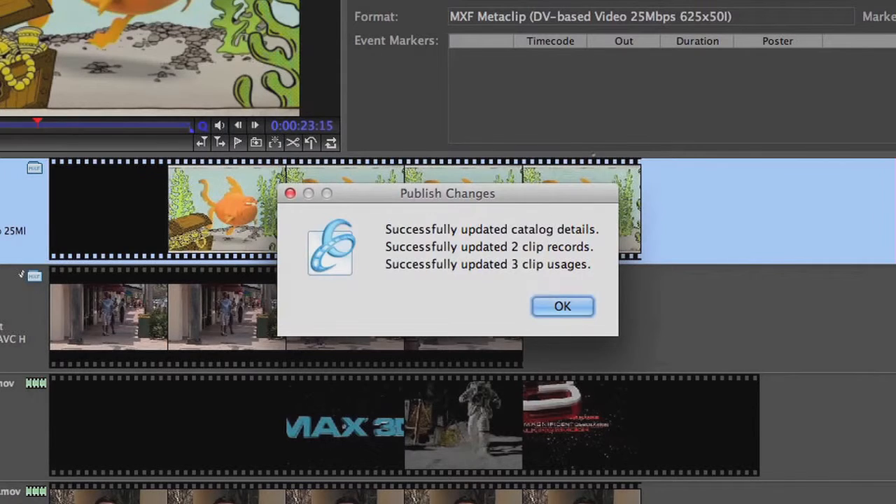
Acknowledge the Publish Changes confirmation with OK.
left_click(563, 305)
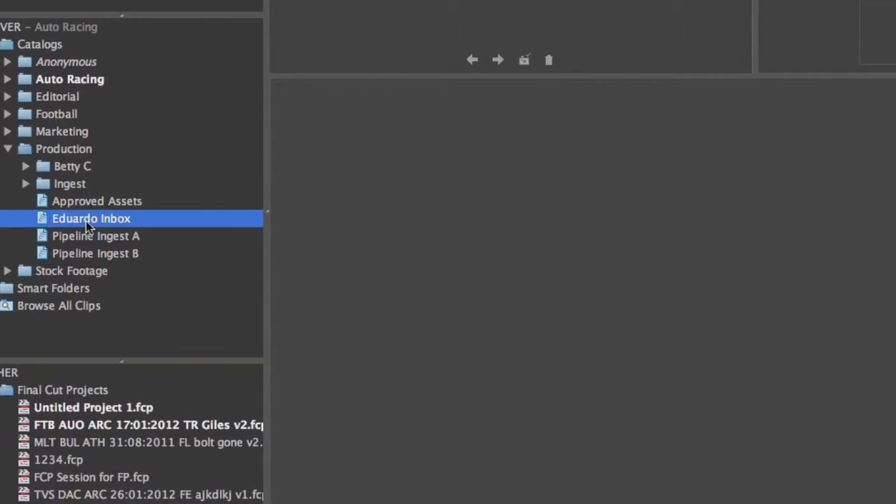
Load Eduardo Inbox and refresh it from the server so the clip shows status Sent to Ed.
double_click(91, 219)
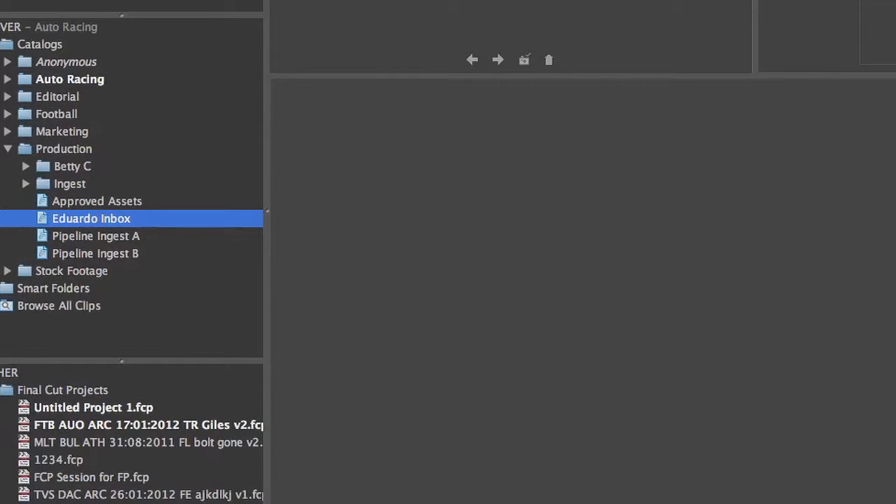
left_click(87, 9)
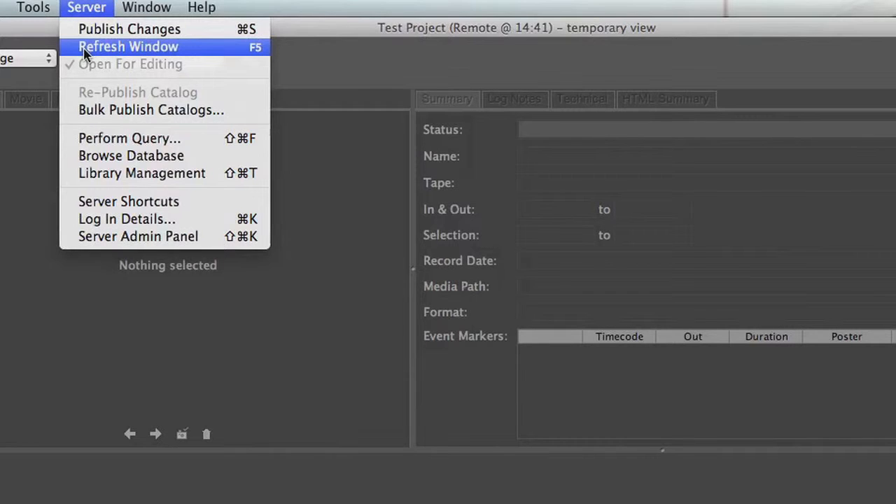
left_click(126, 47)
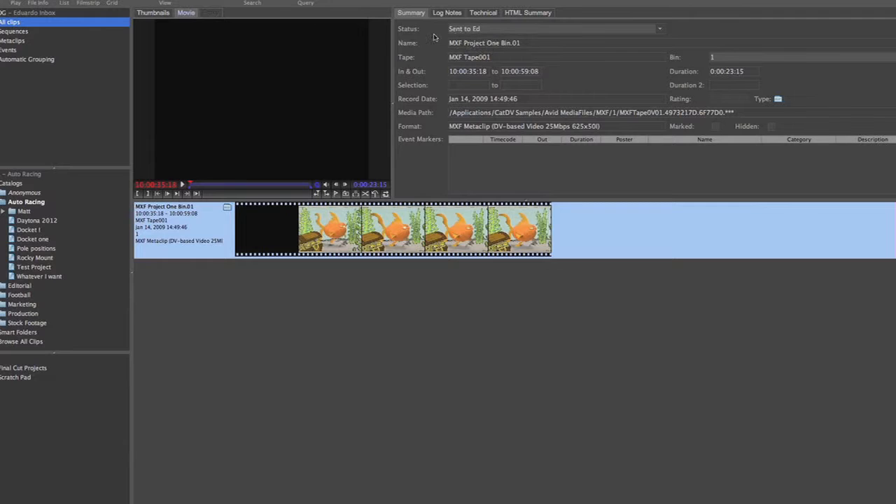
mouse_move(336, 222)
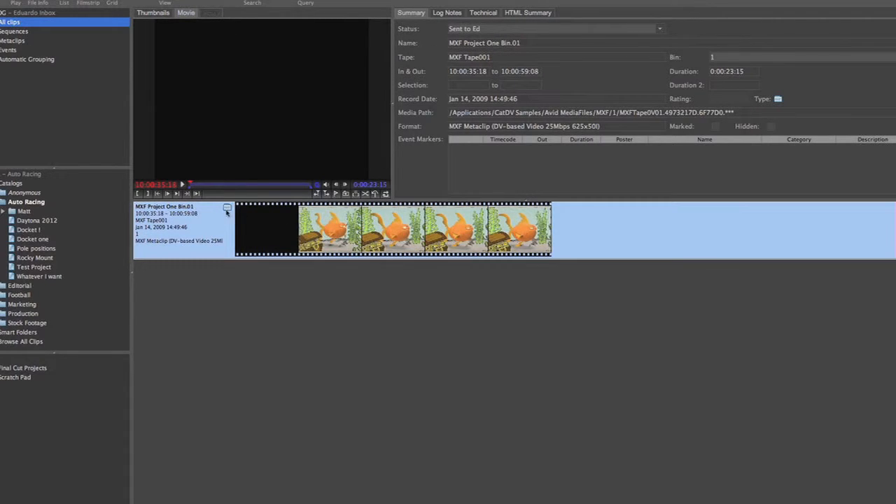
mouse_move(286, 235)
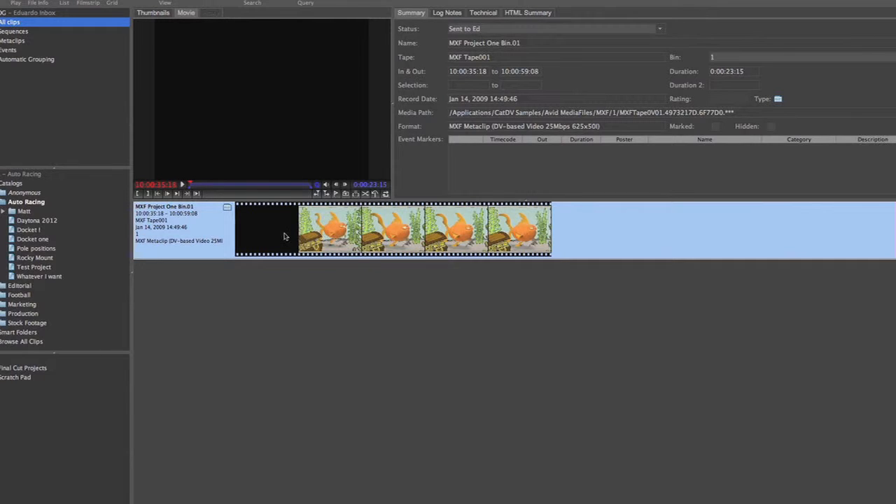